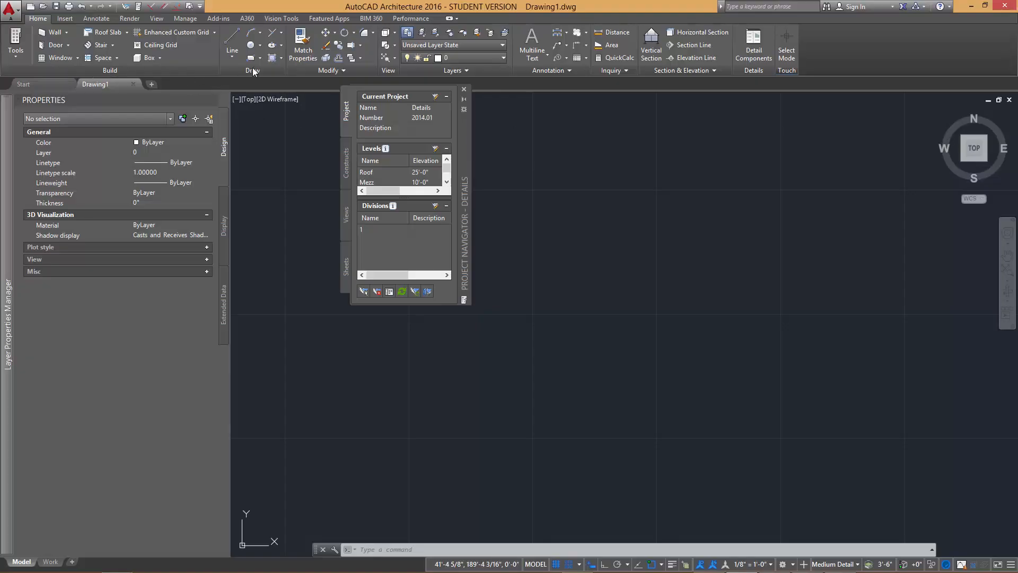
mouse_move(651, 98)
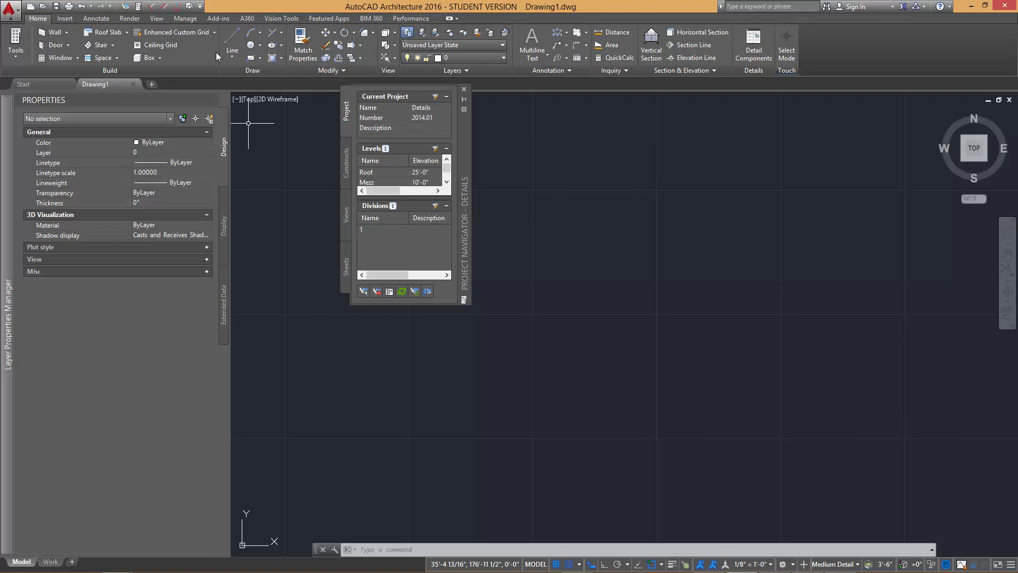
Pick the Arc tool from the Draw panel's Line flyout.
left_click(232, 51)
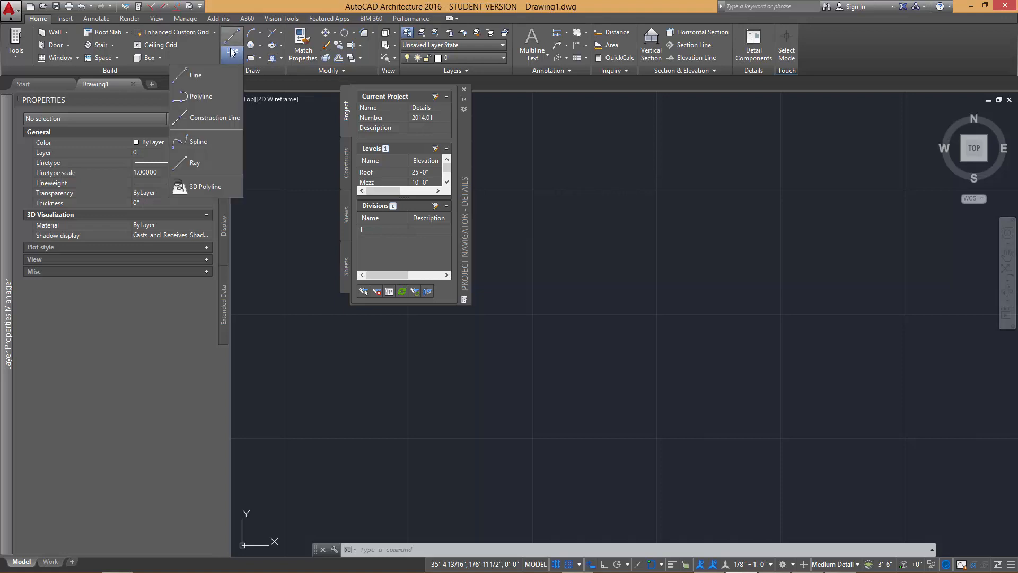
mouse_move(206, 186)
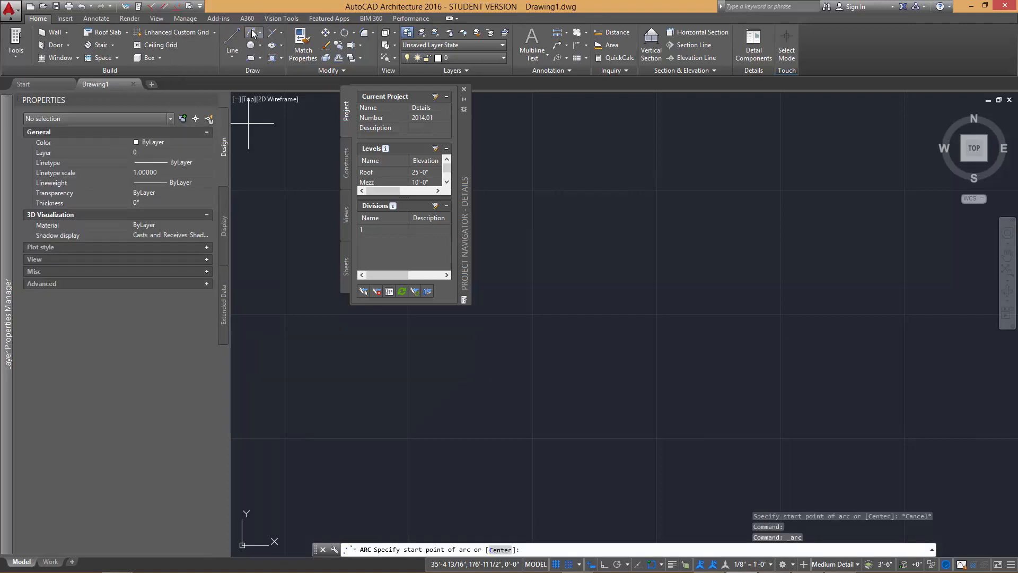
left_click(259, 33)
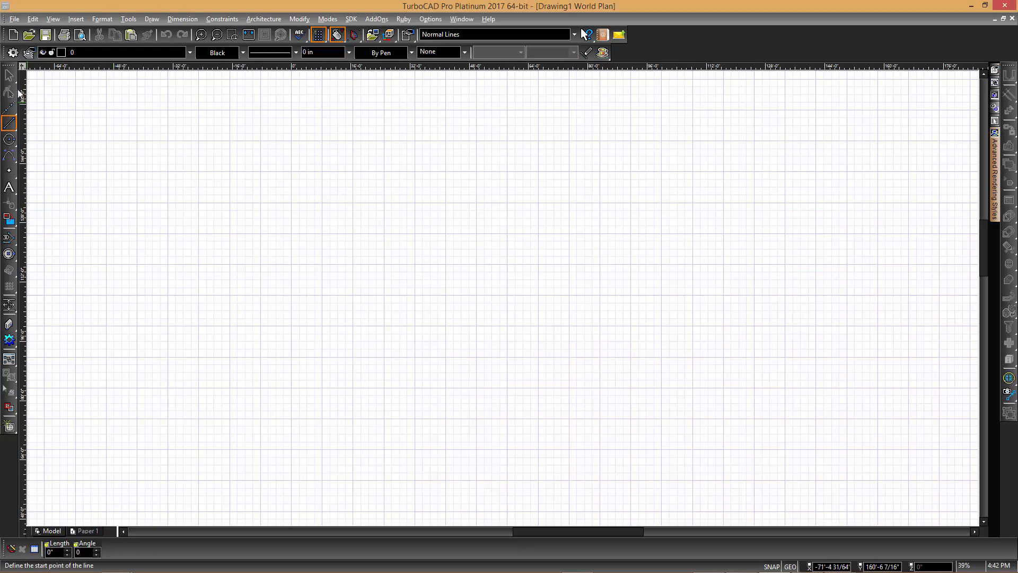
Expand the Line tool flyout on the Draw toolbar to list every line variant.
left_click(10, 139)
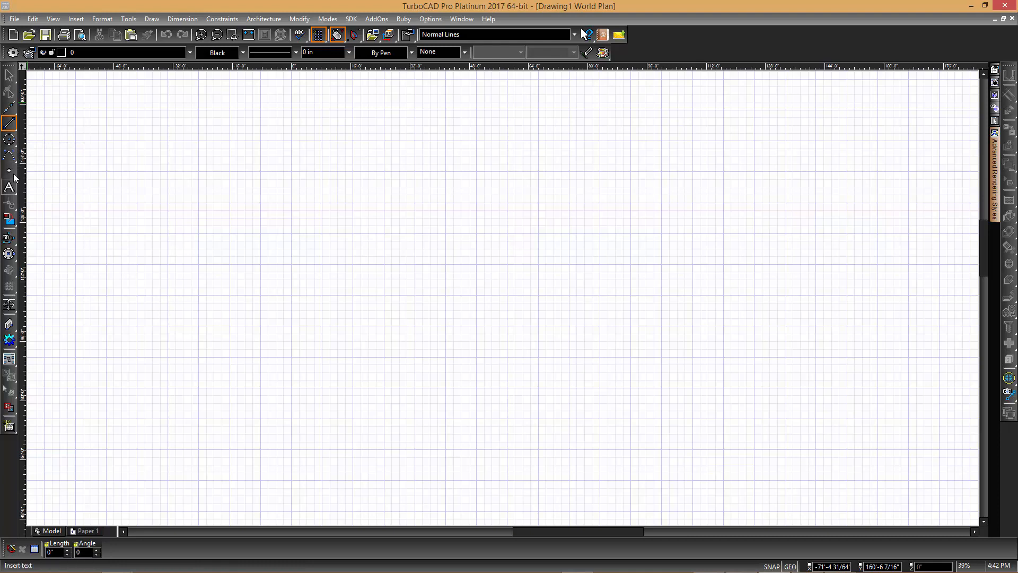
left_click(10, 122)
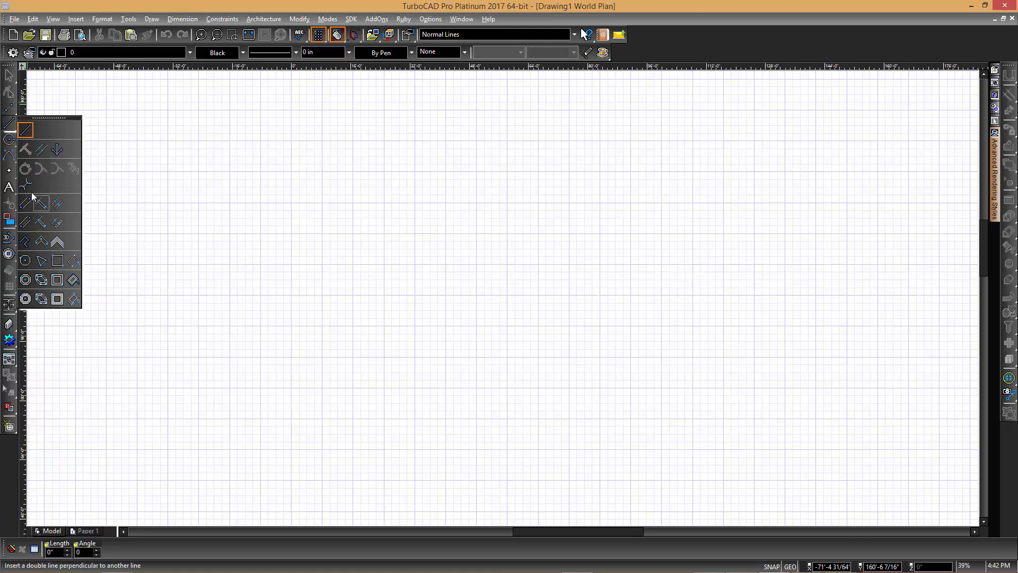
mouse_move(41, 149)
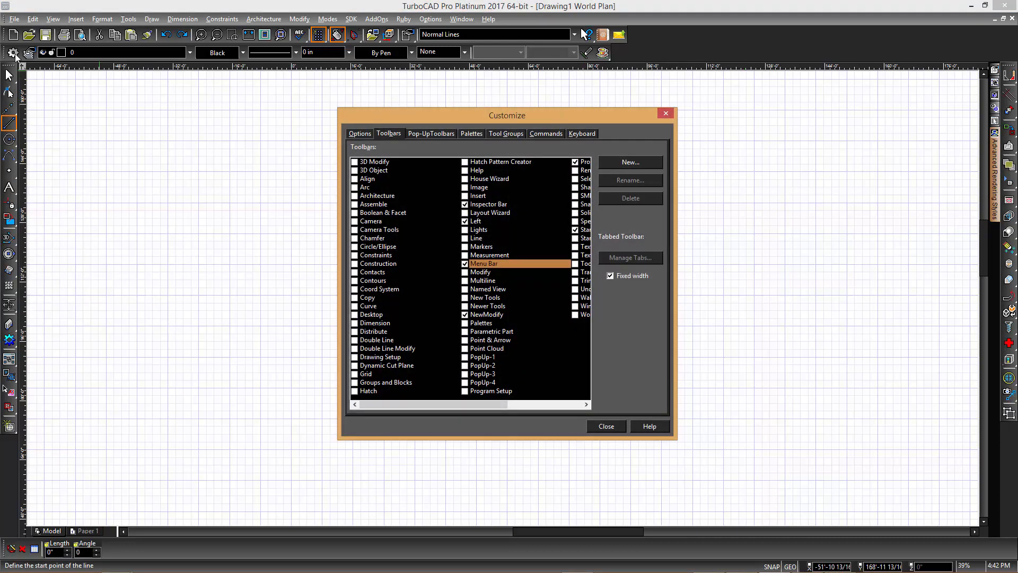
mouse_move(11, 52)
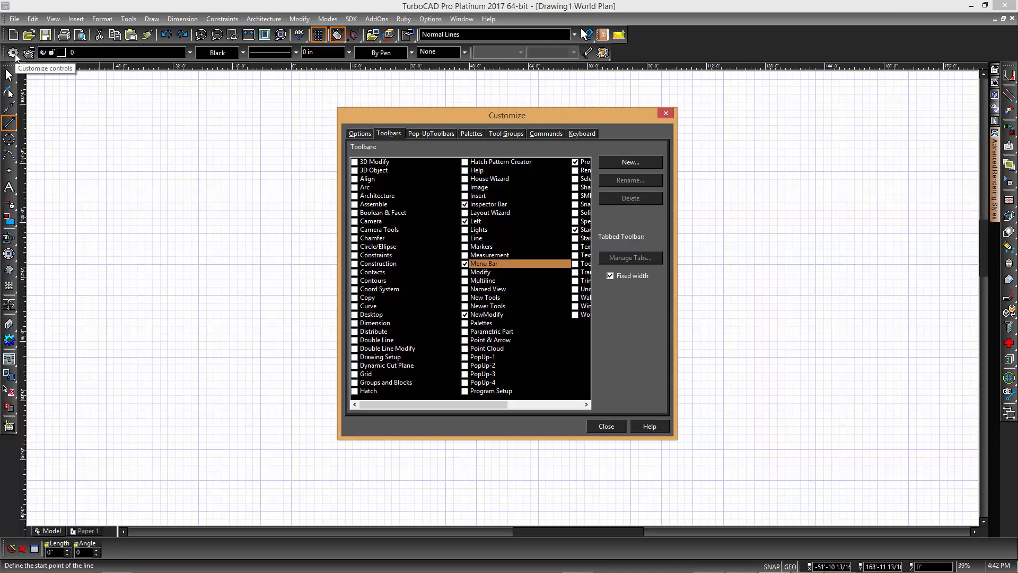
mouse_move(448, 203)
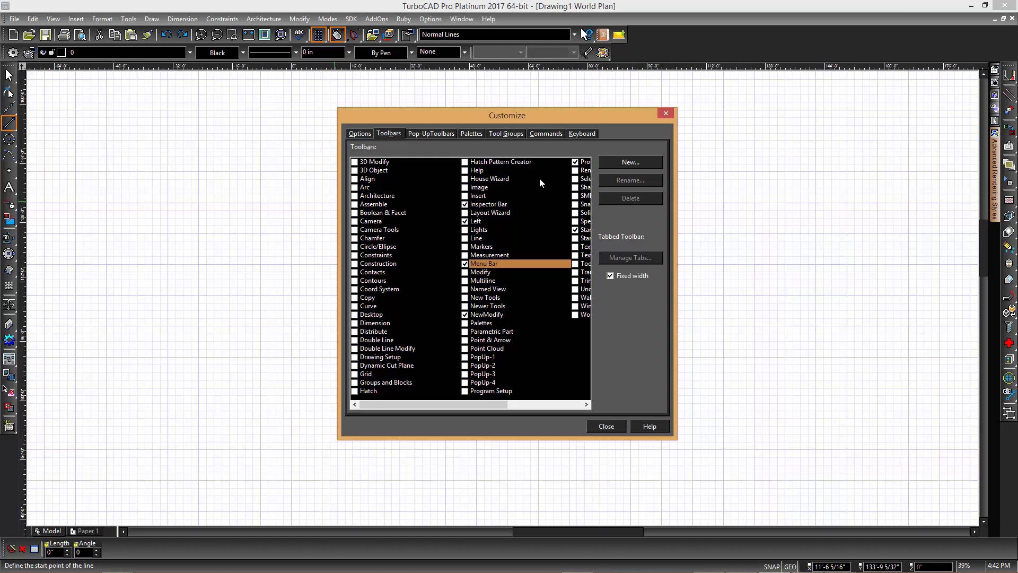
Bring up the Customize dialog's Toolbars list.
left_click(470, 134)
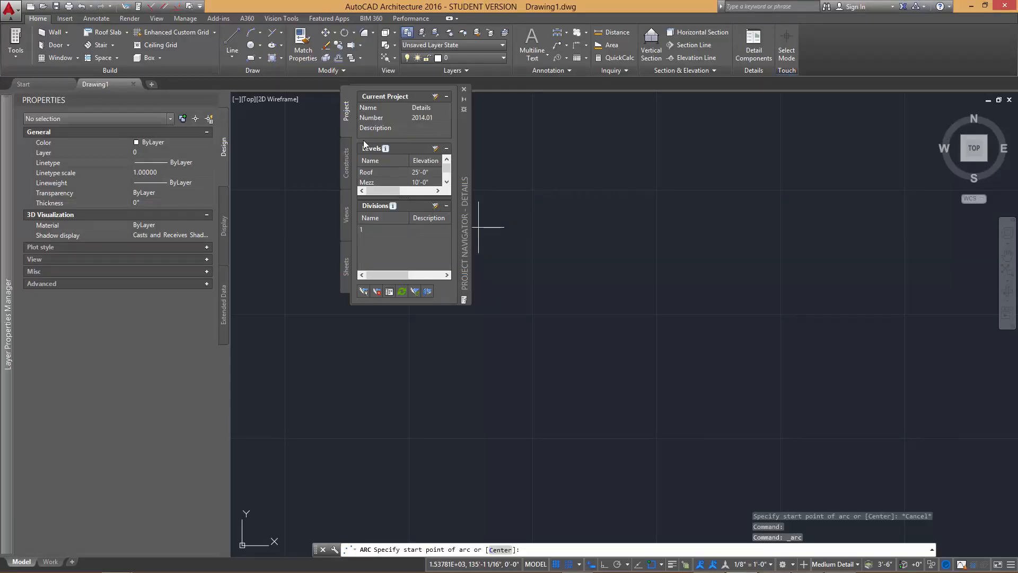
Drag the Project Navigator palette to a new spot and bring up its options menu.
left_click_drag(384, 95, 586, 179)
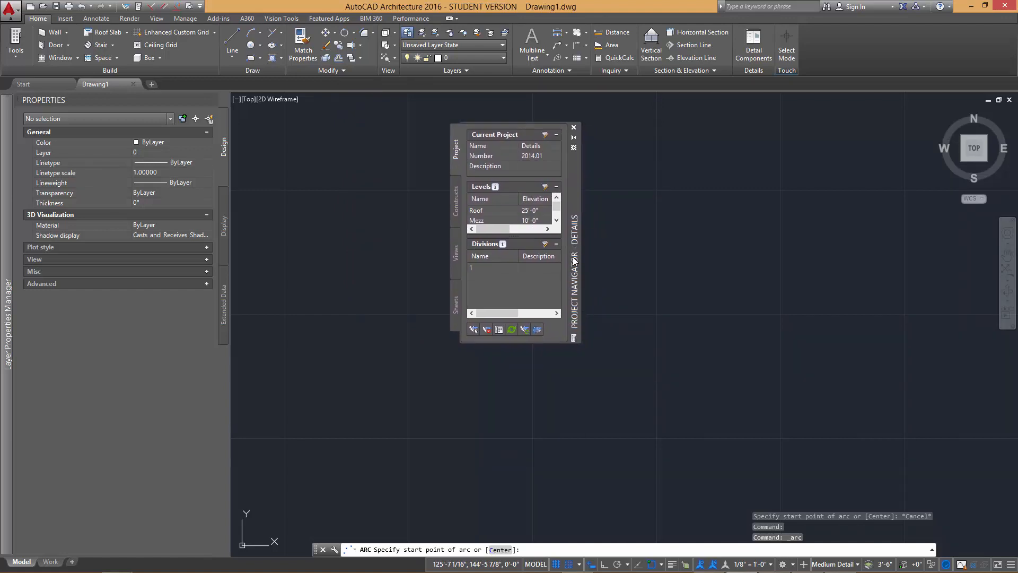
right_click(573, 260)
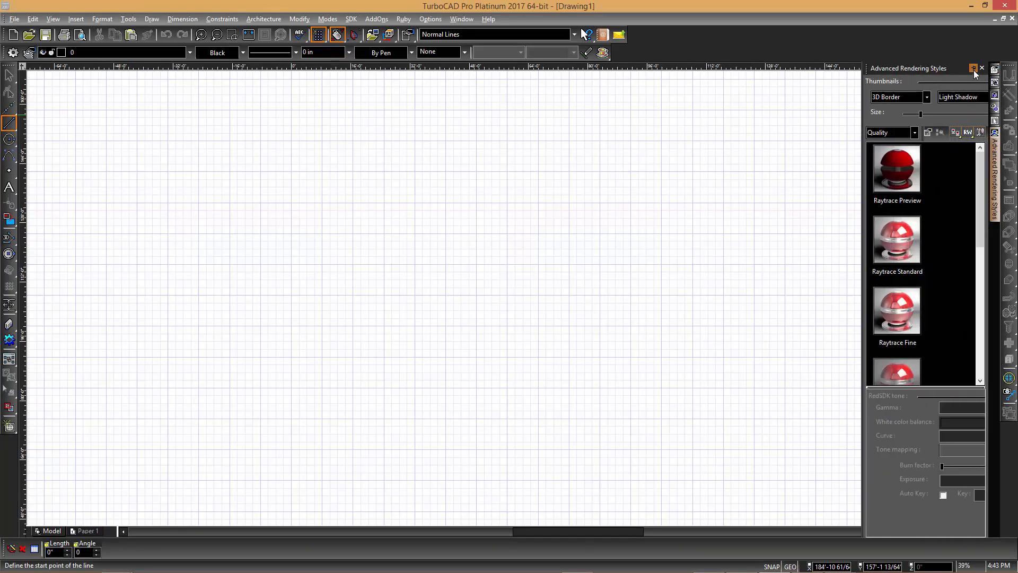
mouse_move(974, 68)
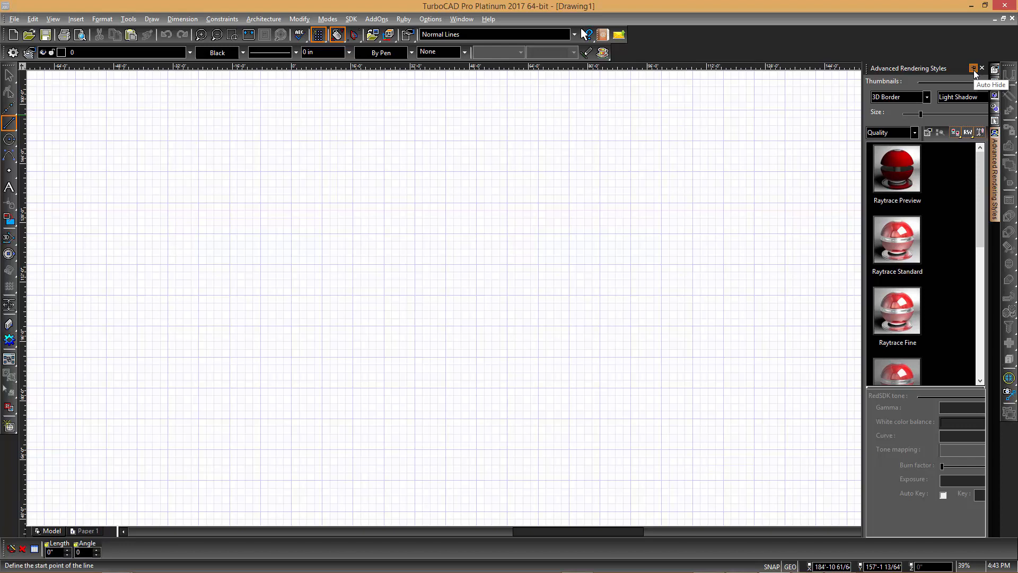
Pin the palette group open and cycle through Style Manager, Blocks, Materials, Design Director and Selection Info.
left_click(974, 68)
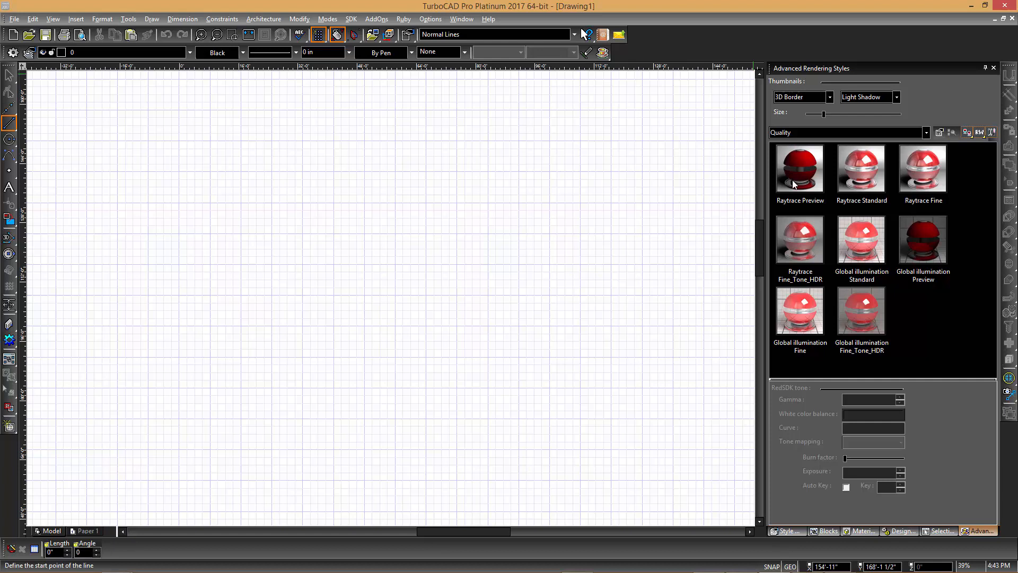
left_click(785, 530)
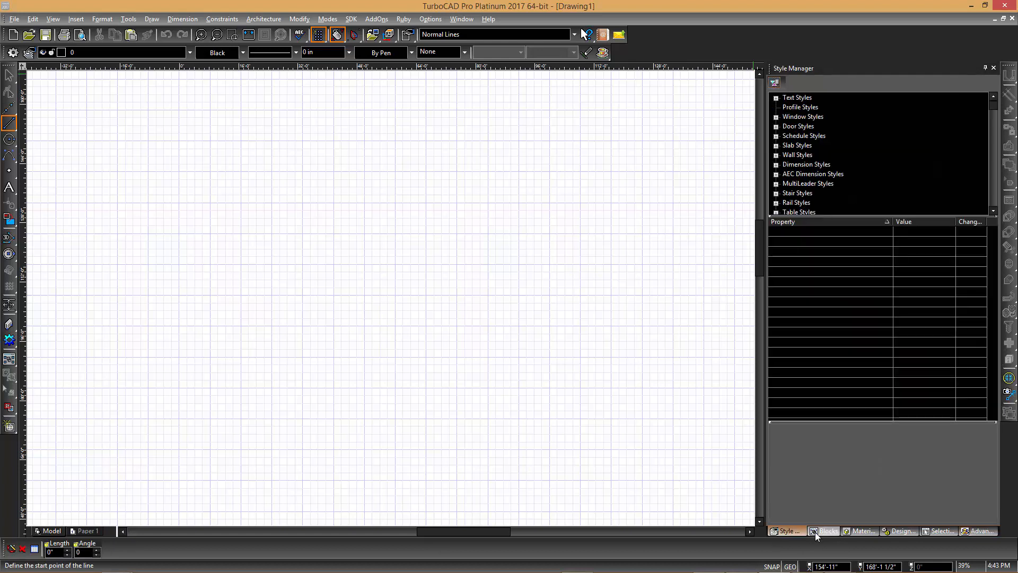
left_click(827, 531)
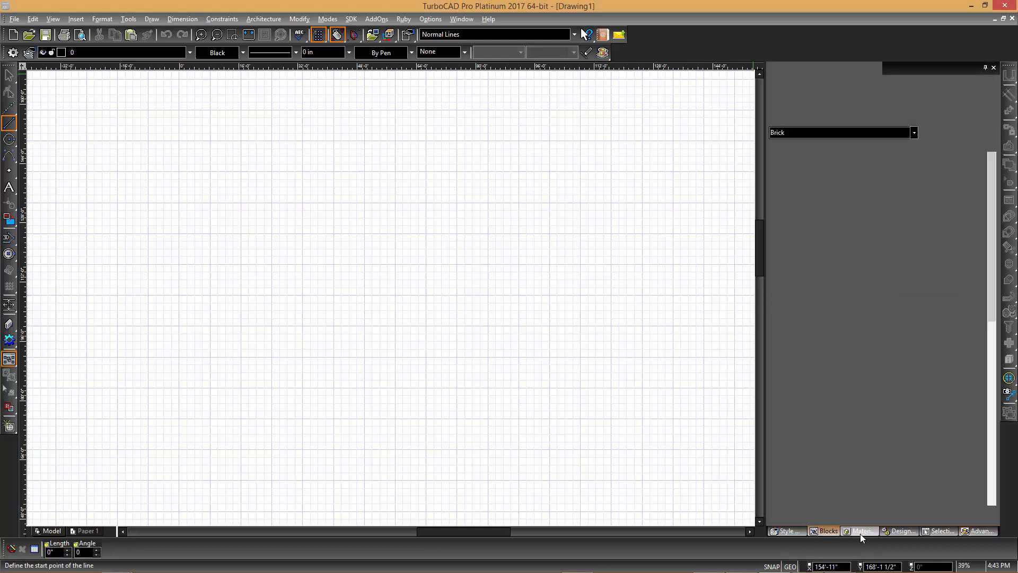
left_click(863, 531)
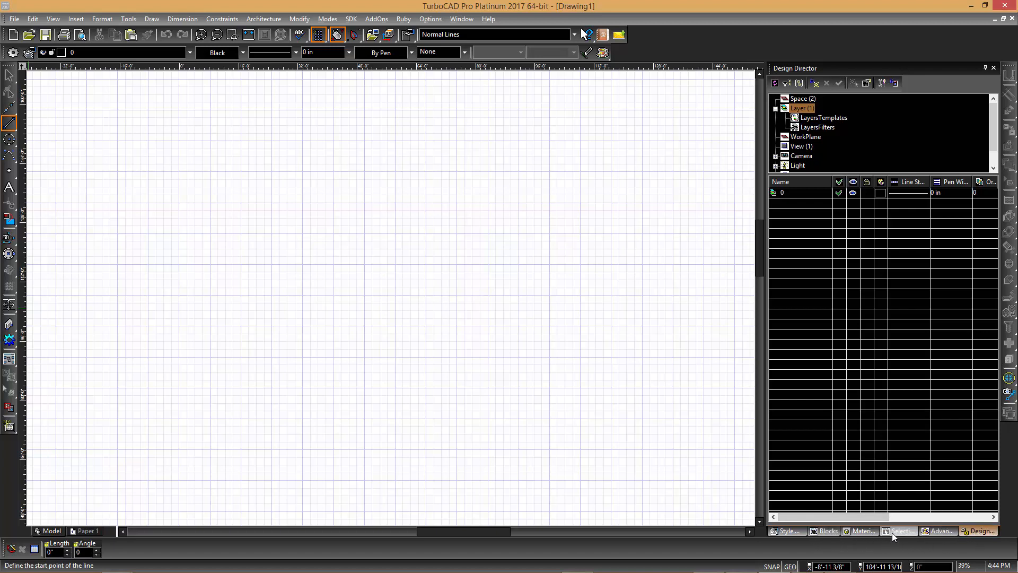
left_click(902, 530)
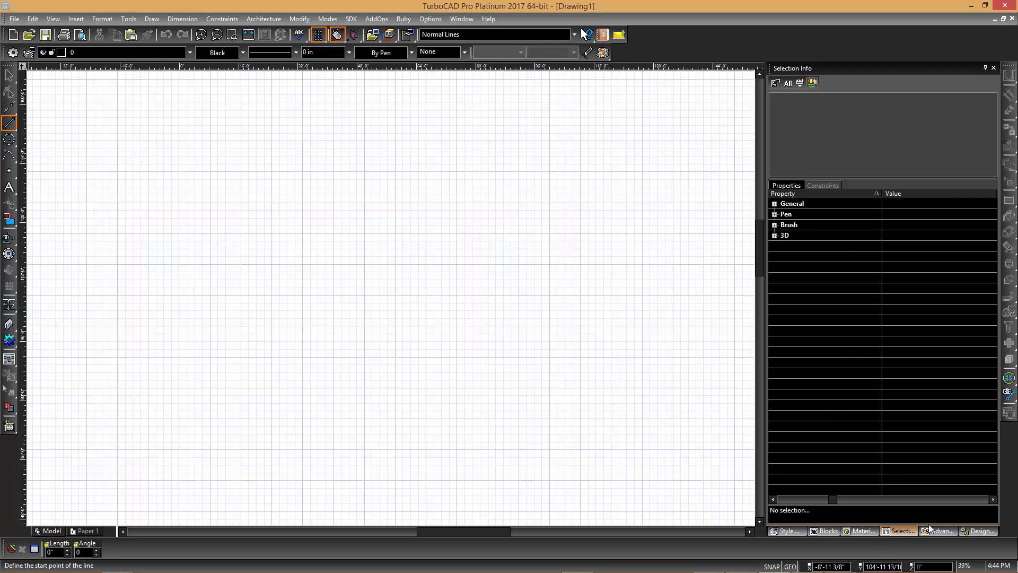
left_click(938, 531)
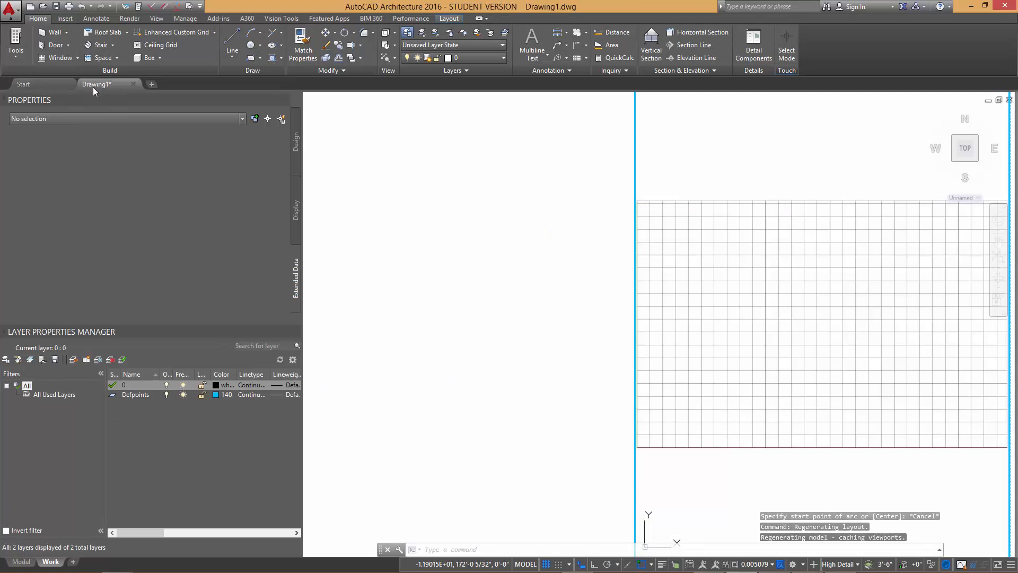
Switch the AutoCAD drawing to the Work layout, then move over to the TurboCAD drawing.
left_click(21, 562)
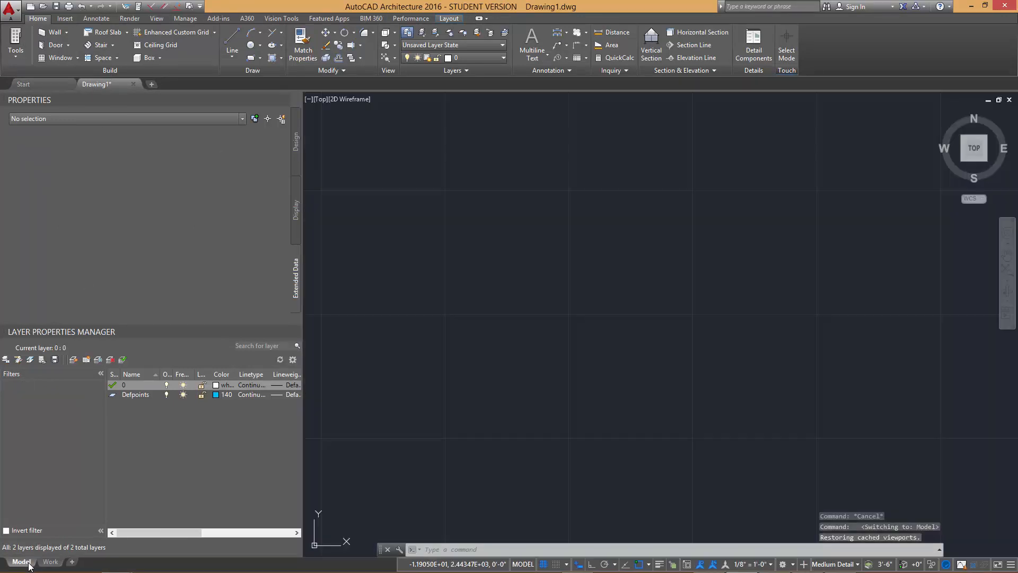
left_click(49, 562)
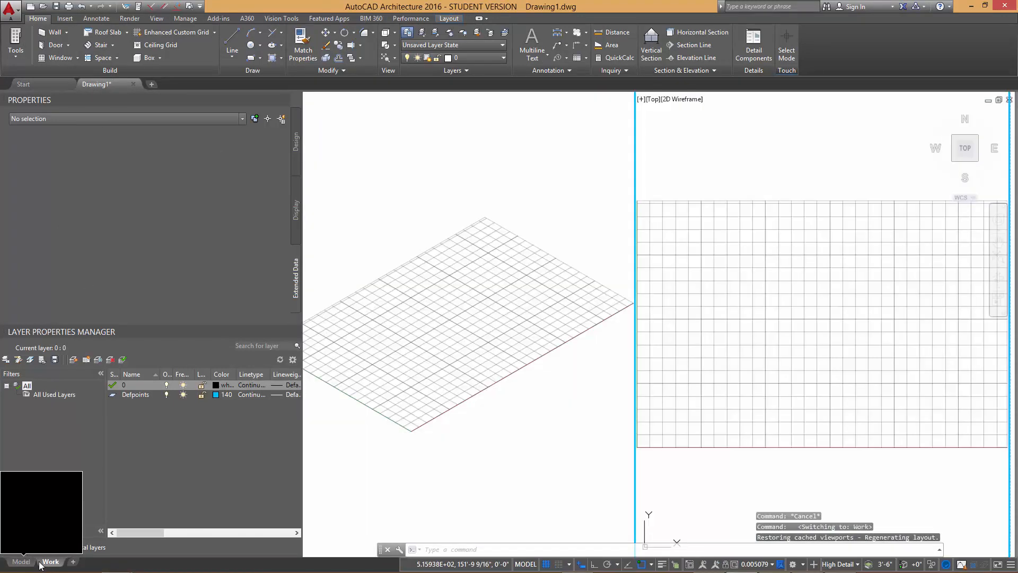
left_click(21, 562)
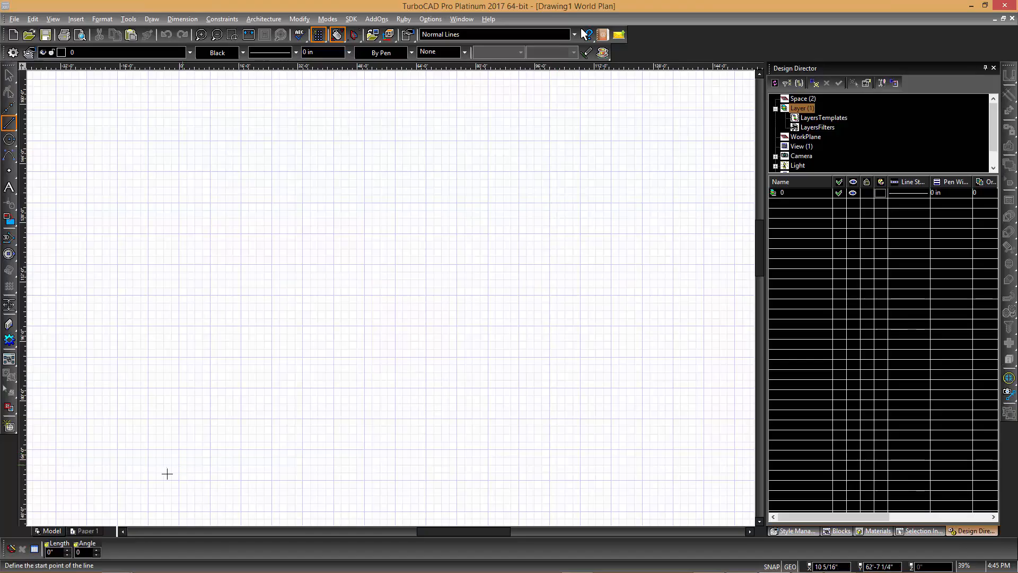
Switch to the Paper 1 layout and dock the floating NewModify toolbar.
left_click(86, 531)
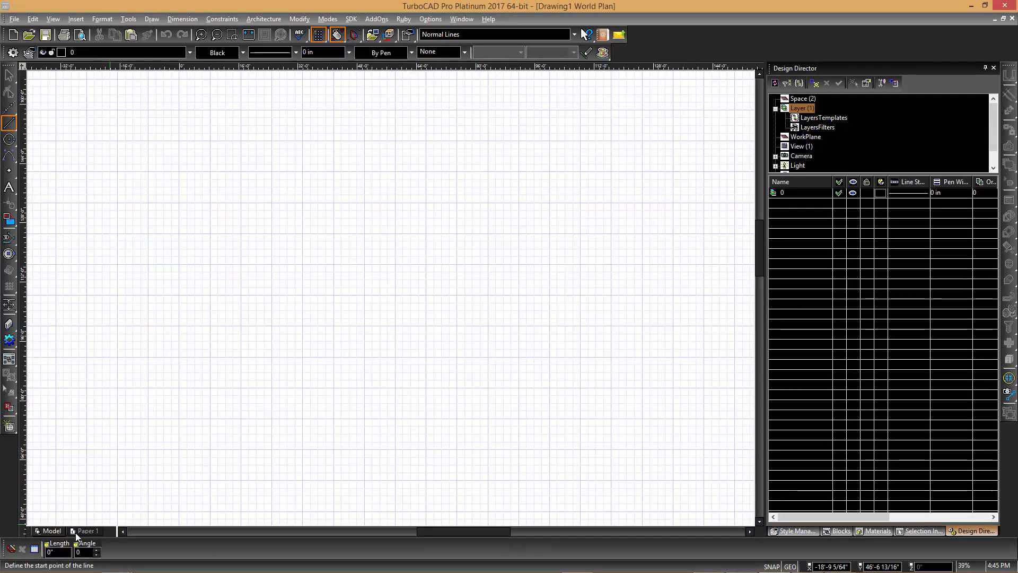
left_click(88, 530)
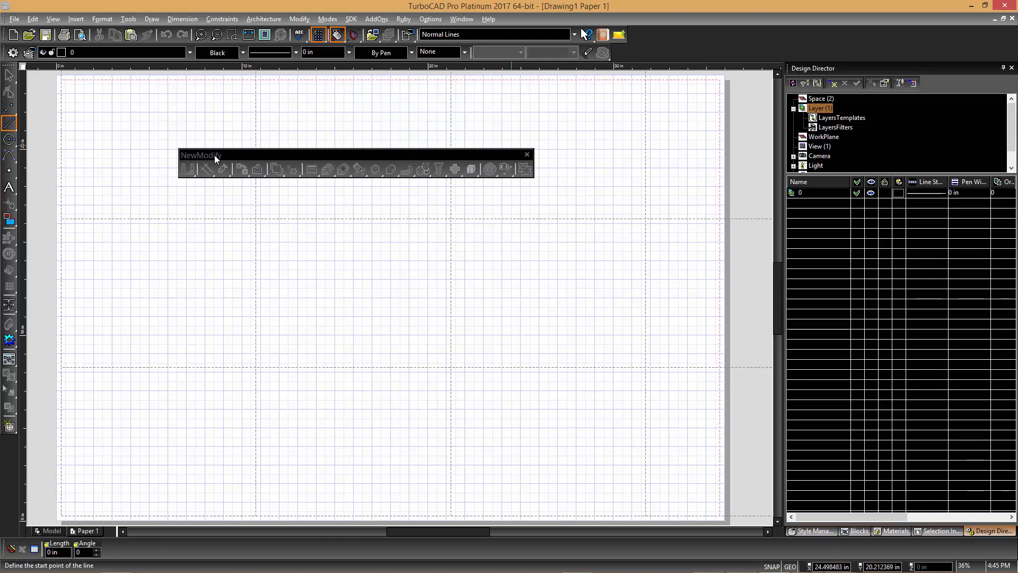
left_click(526, 155)
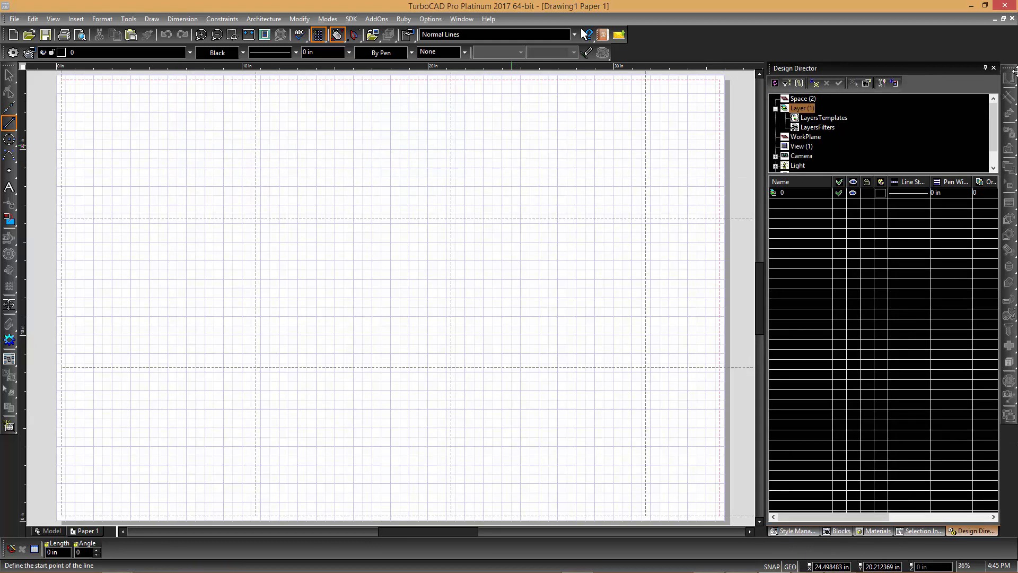
left_click(10, 74)
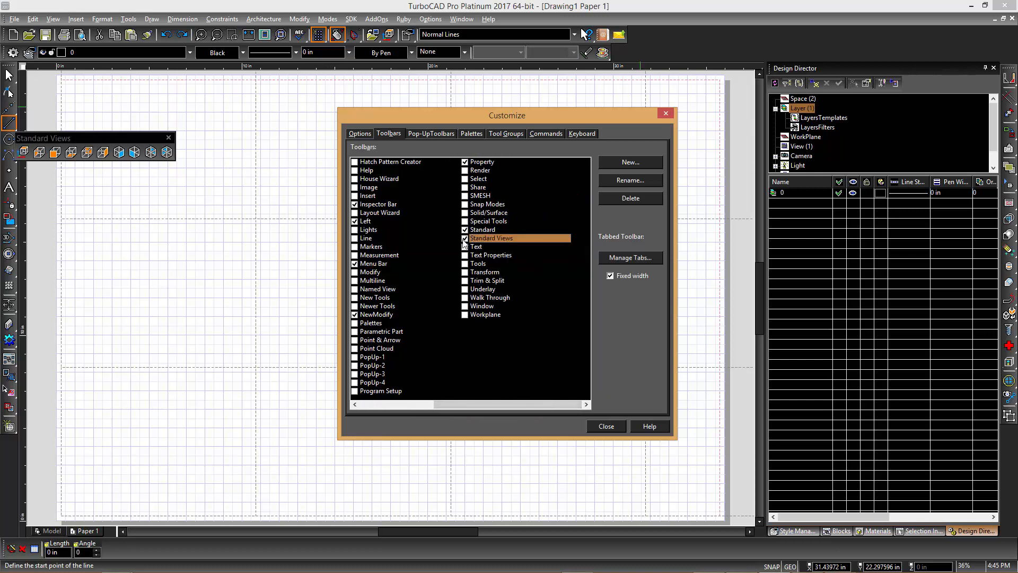
Turn Standard Views off and Snap Modes, Transform and Copy on, then close Customize.
left_click(464, 239)
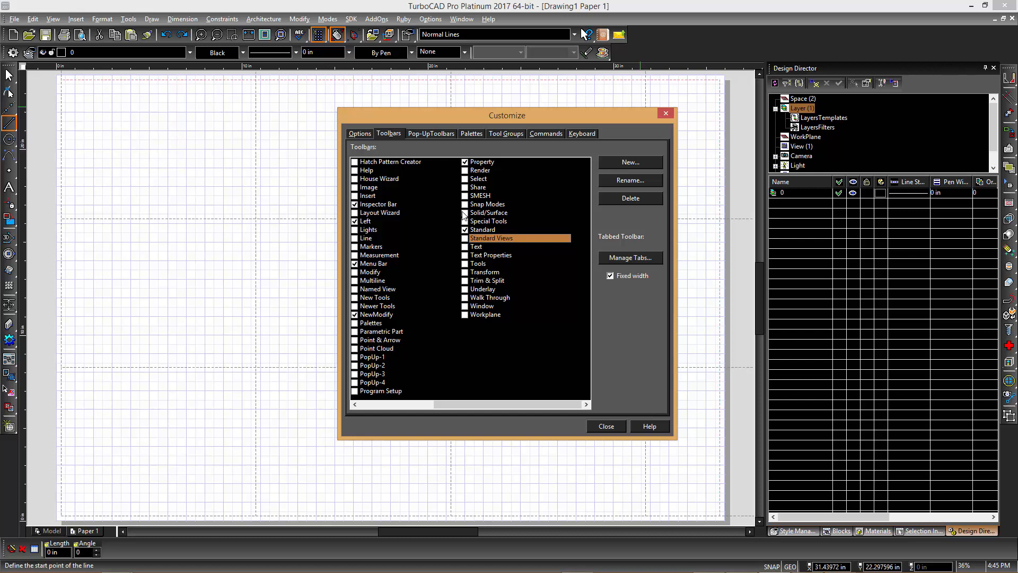
left_click(487, 204)
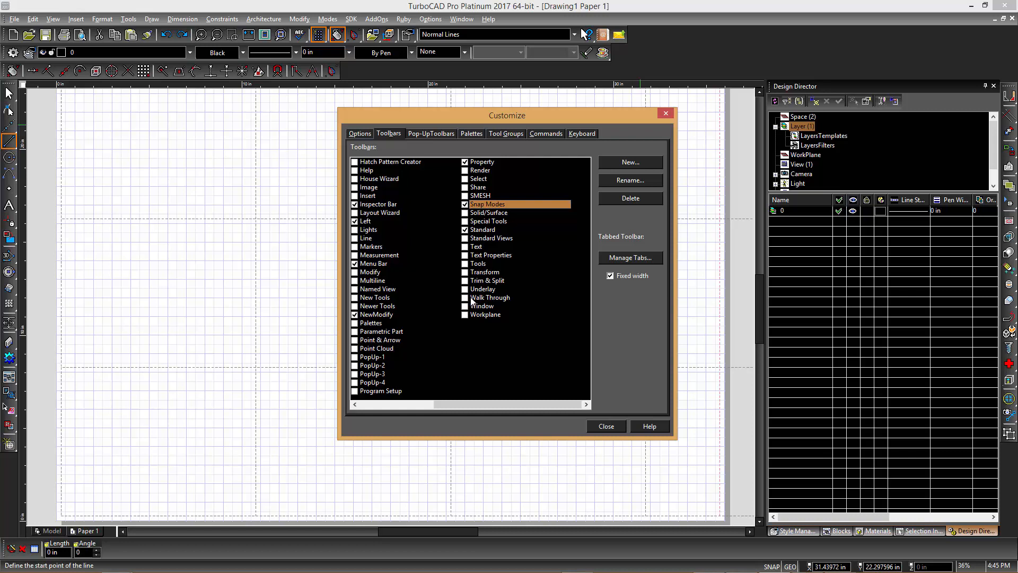
left_click(485, 271)
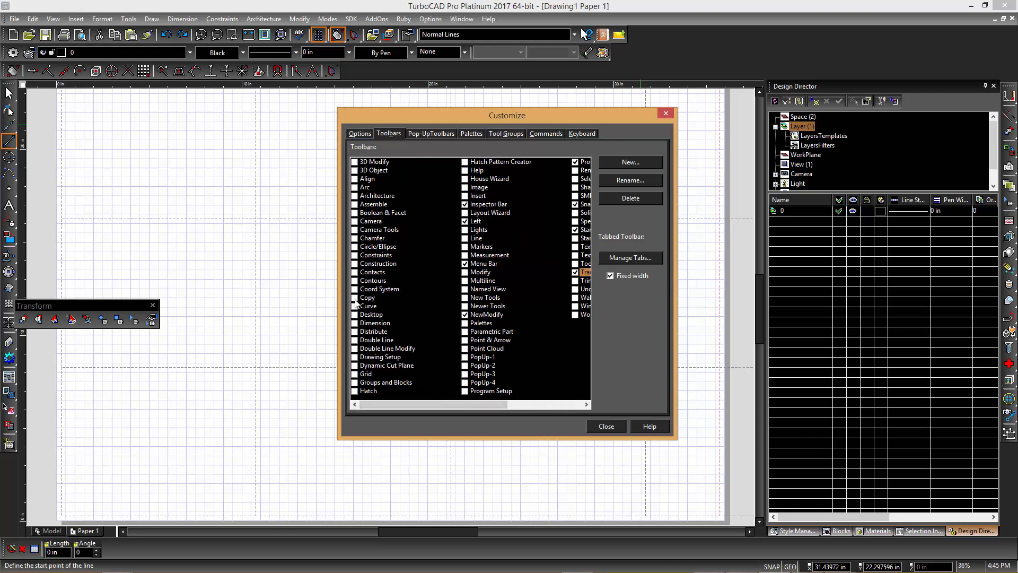
left_click(368, 297)
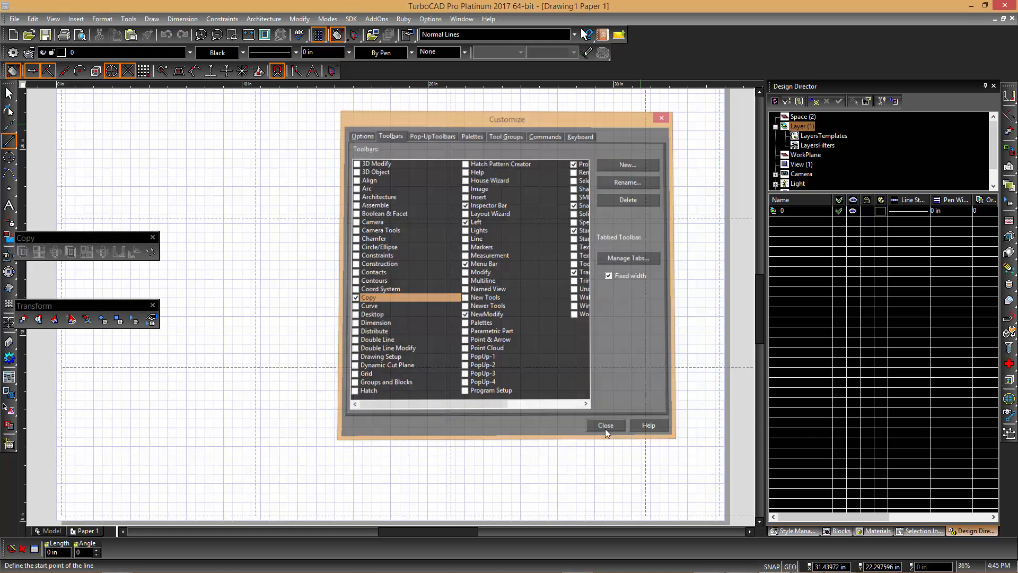
left_click(605, 424)
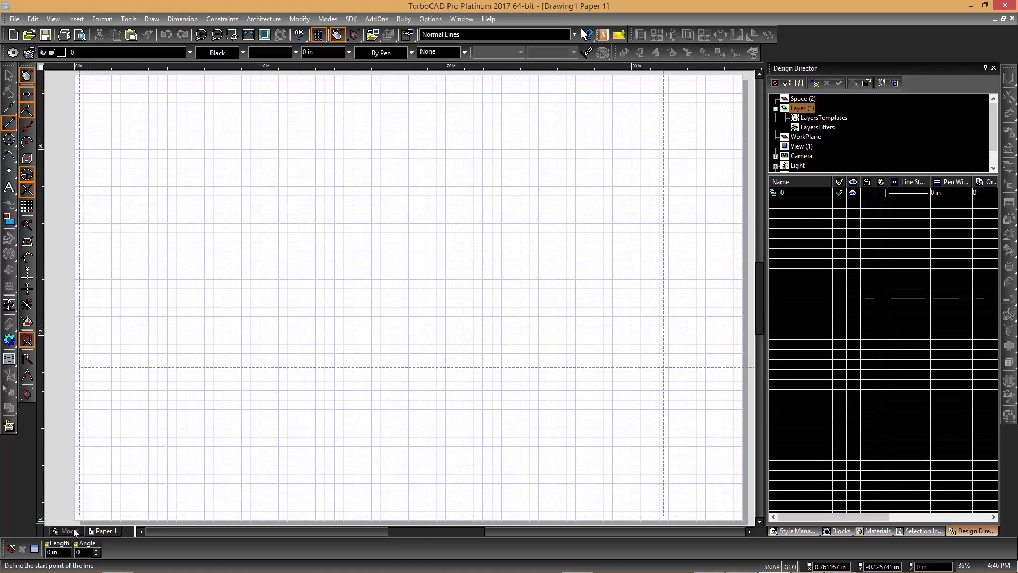
Return to the Model tab and enable the Tools palette.
left_click(68, 530)
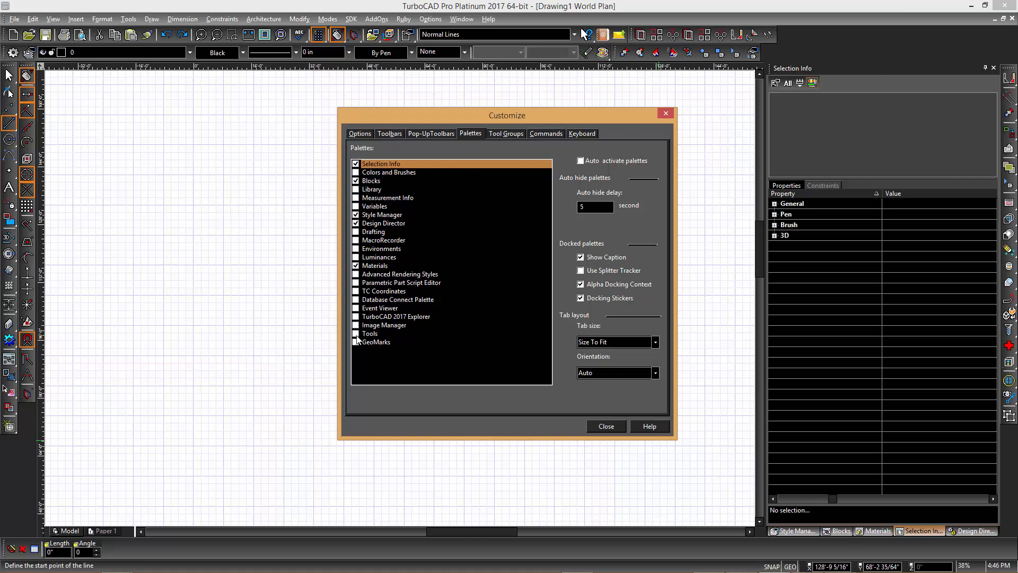
left_click(605, 427)
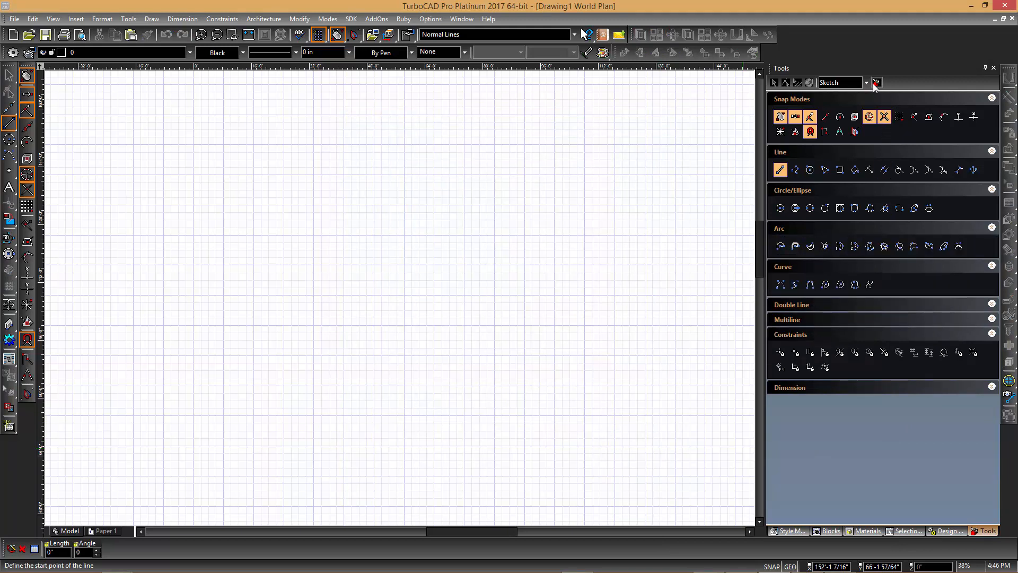
Set the Tools palette to Icons And Full Prompts, then to Icons And Tips.
left_click(876, 83)
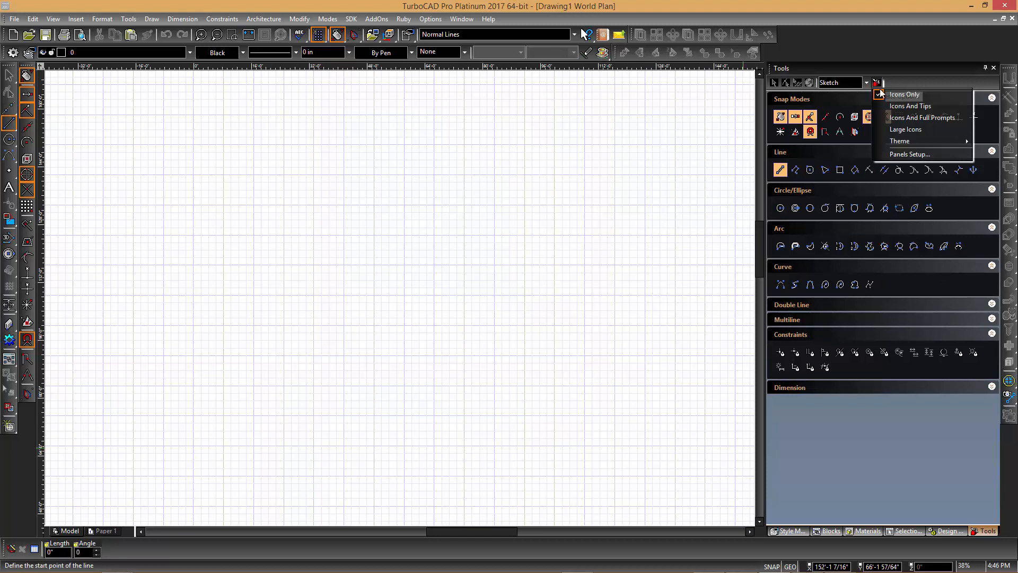
left_click(910, 106)
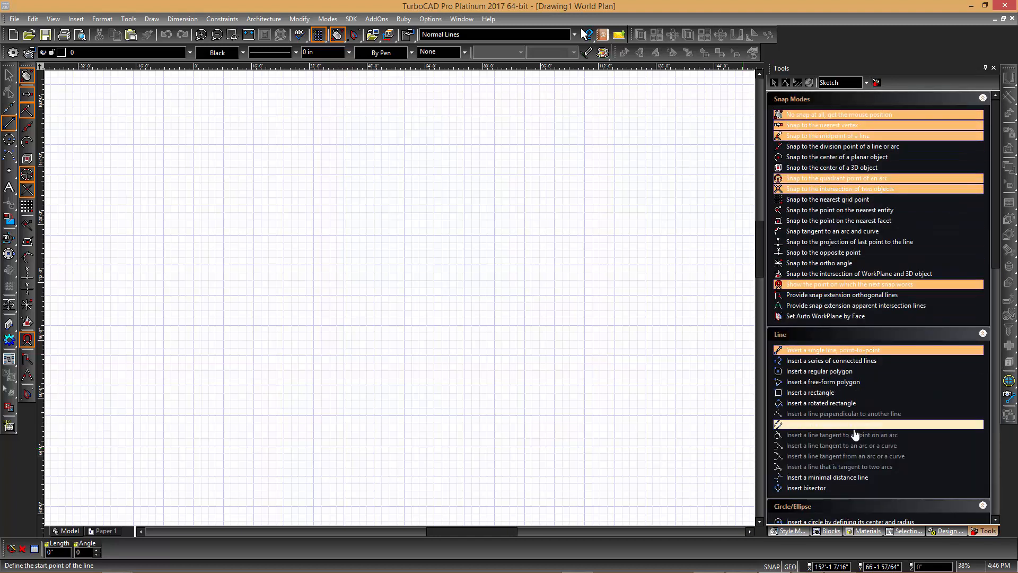
scroll("down", 3)
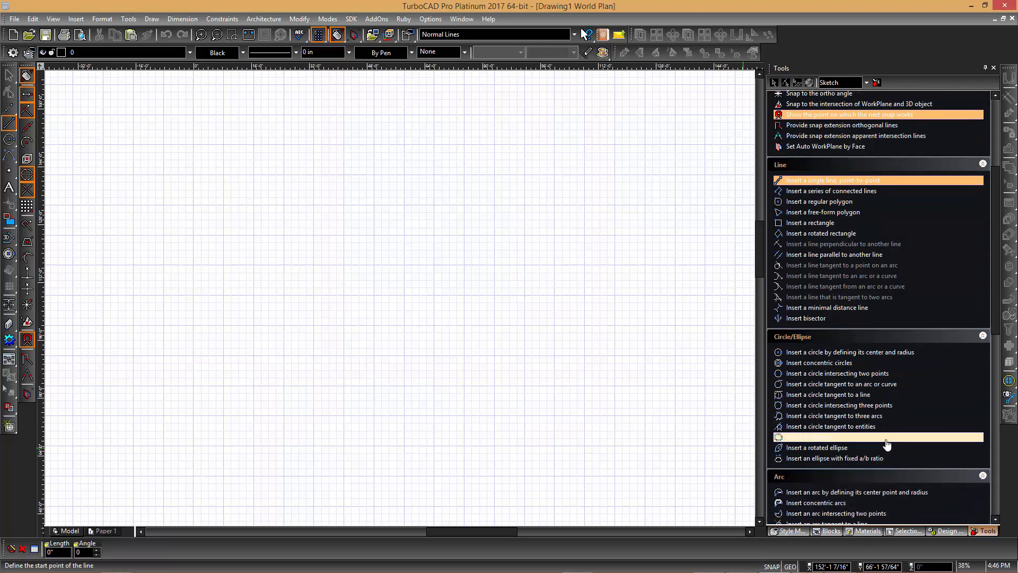
scroll("down", 3)
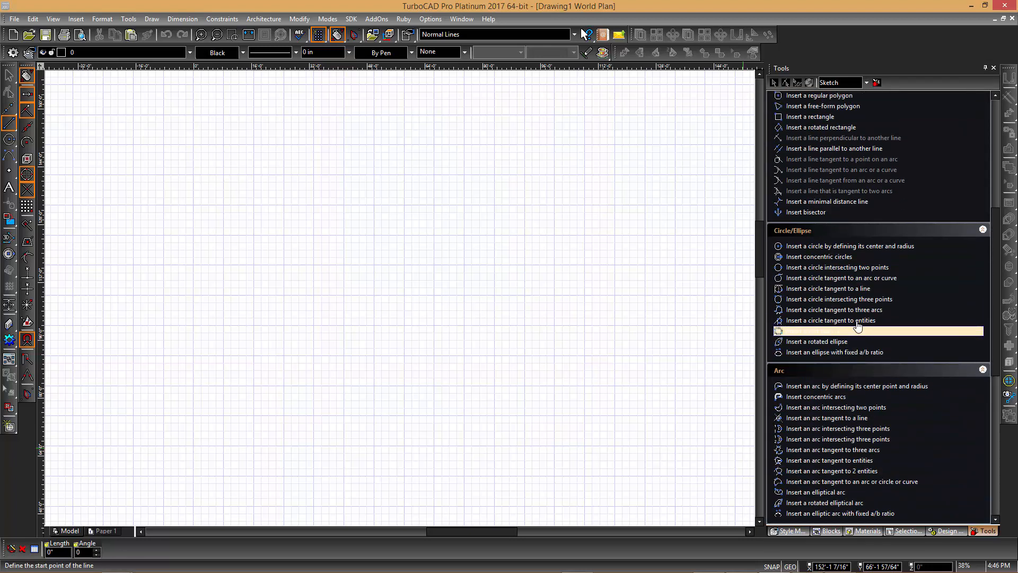
left_click(878, 83)
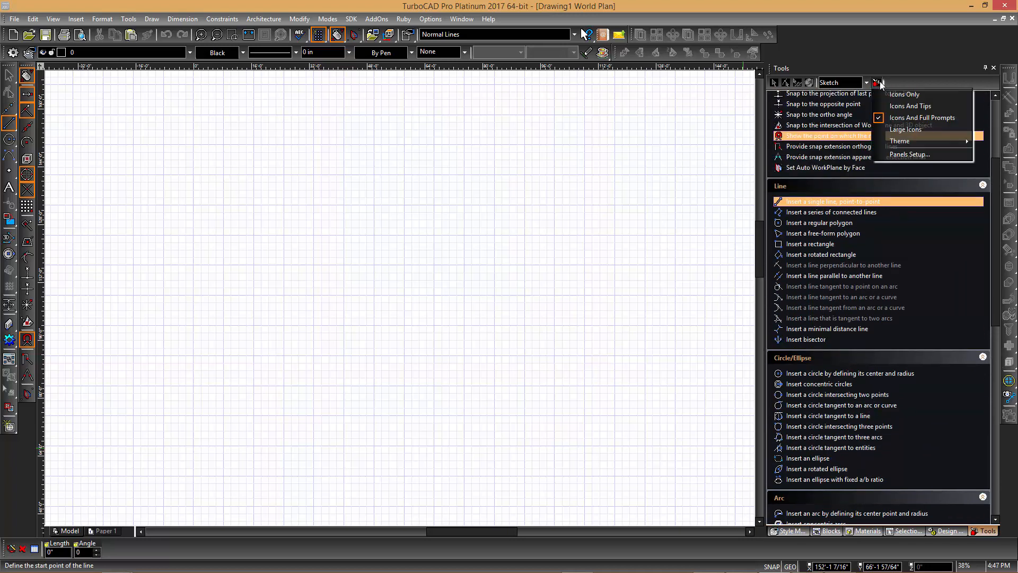
left_click(903, 94)
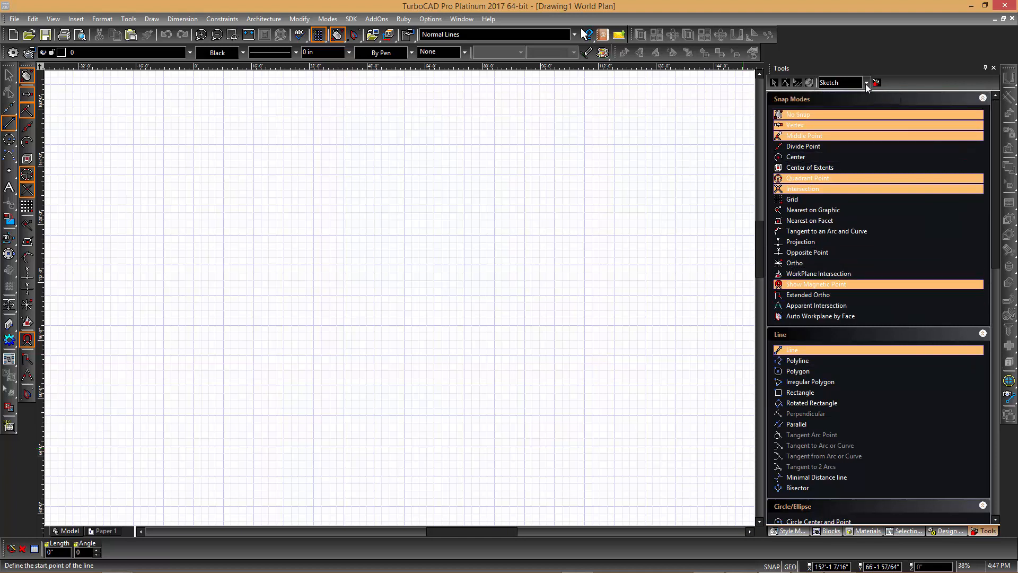
Switch the Tools palette to the Modify tool set.
left_click(867, 82)
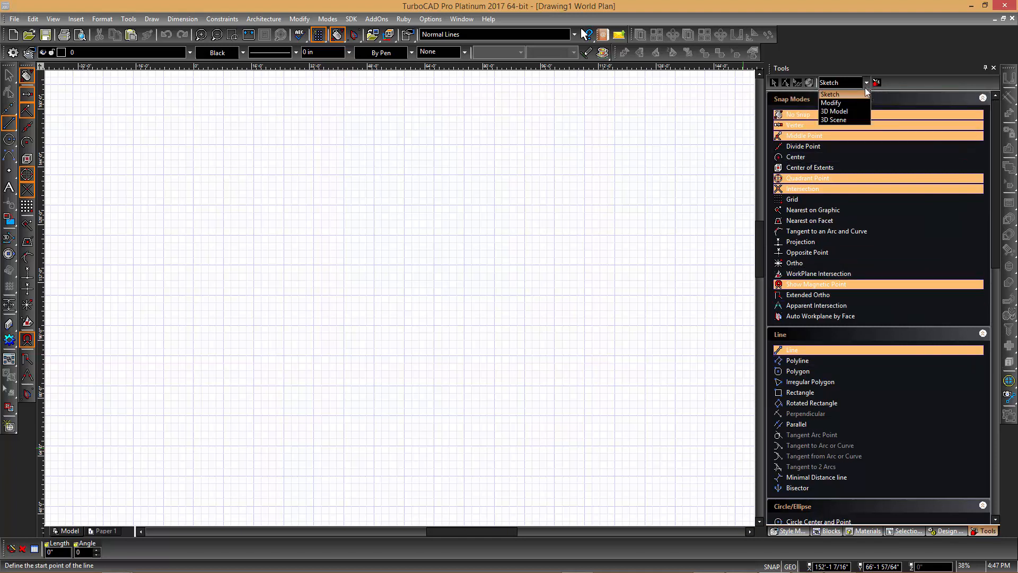
left_click(832, 103)
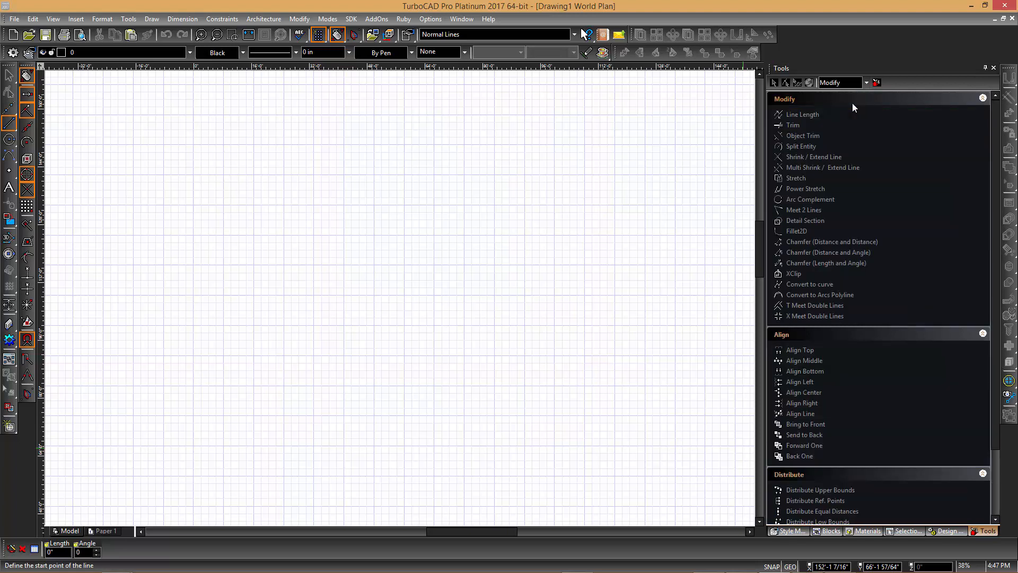